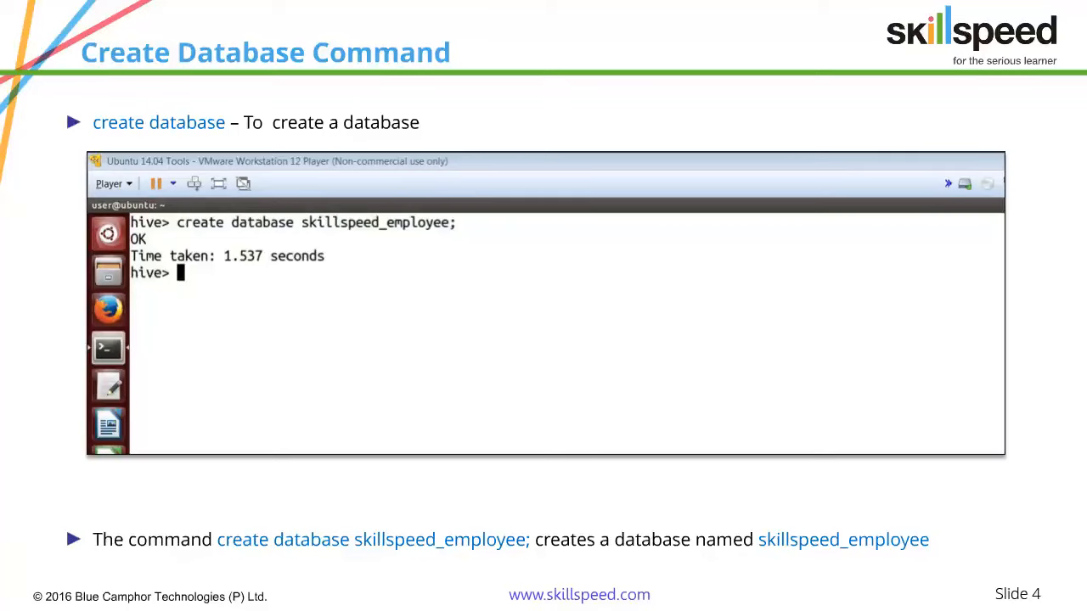
Advance to slide 5, where show databases lists skillspeed and skillspeed_employee.
key(Right)
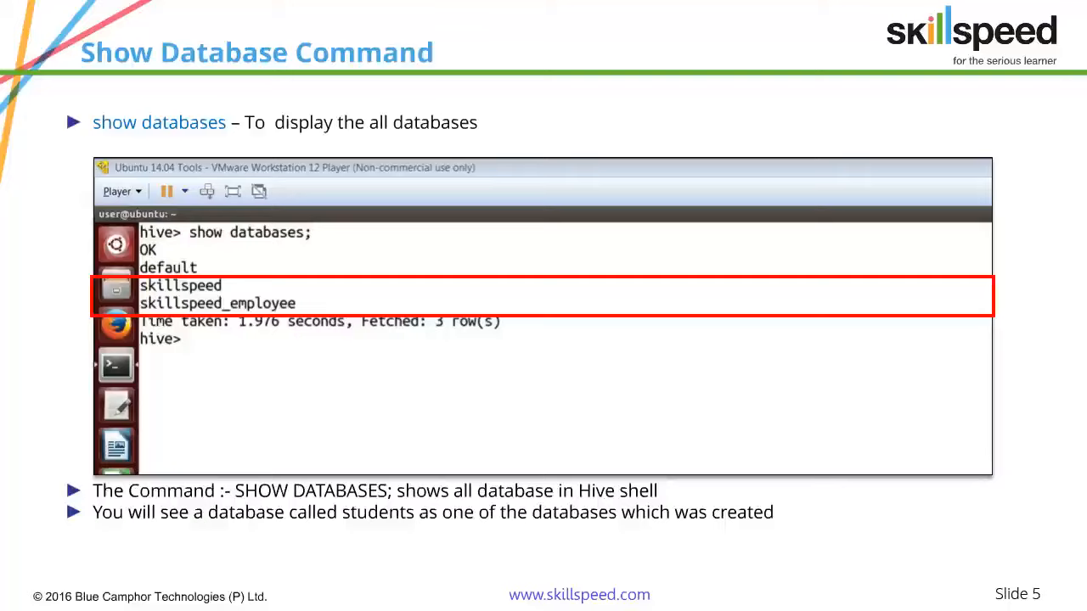
Advance to slide 6 showing the use command selecting the skillspeed_employee database.
key(Right)
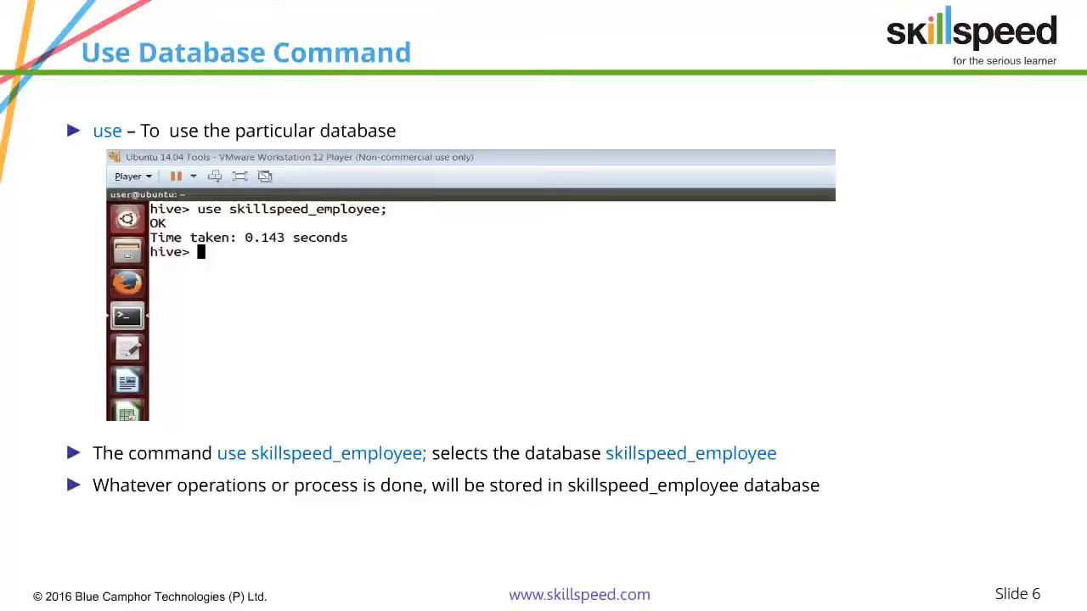
Advance to slide 7, creating the employee table with name, salary and city columns.
key(Right)
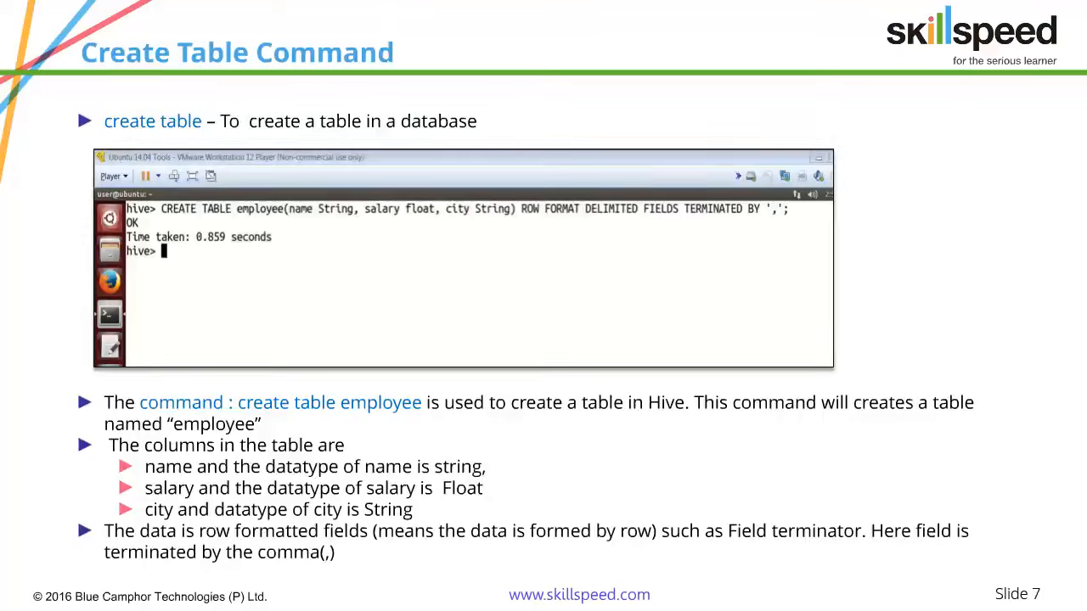
Step through the show tables and describe employee slides to slide 10, describe extended employee.
key(Right)
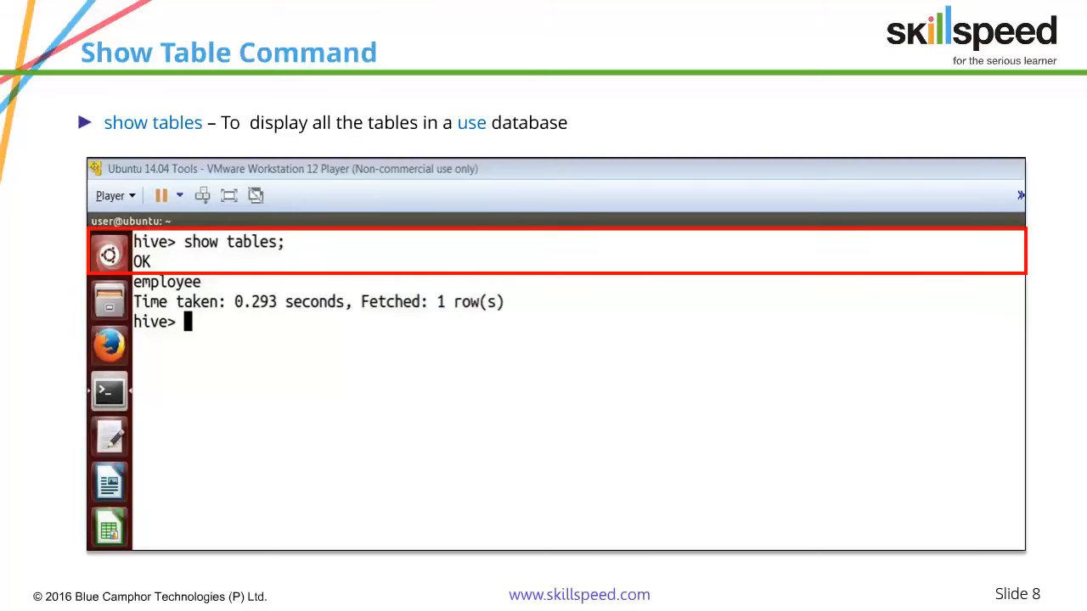
key(Right)
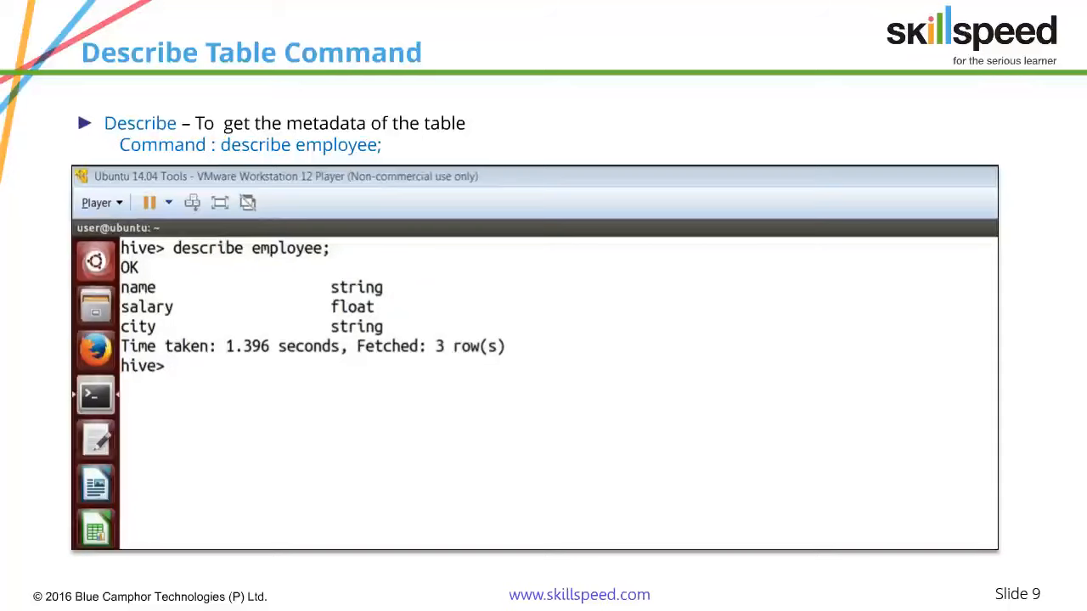
key(Right)
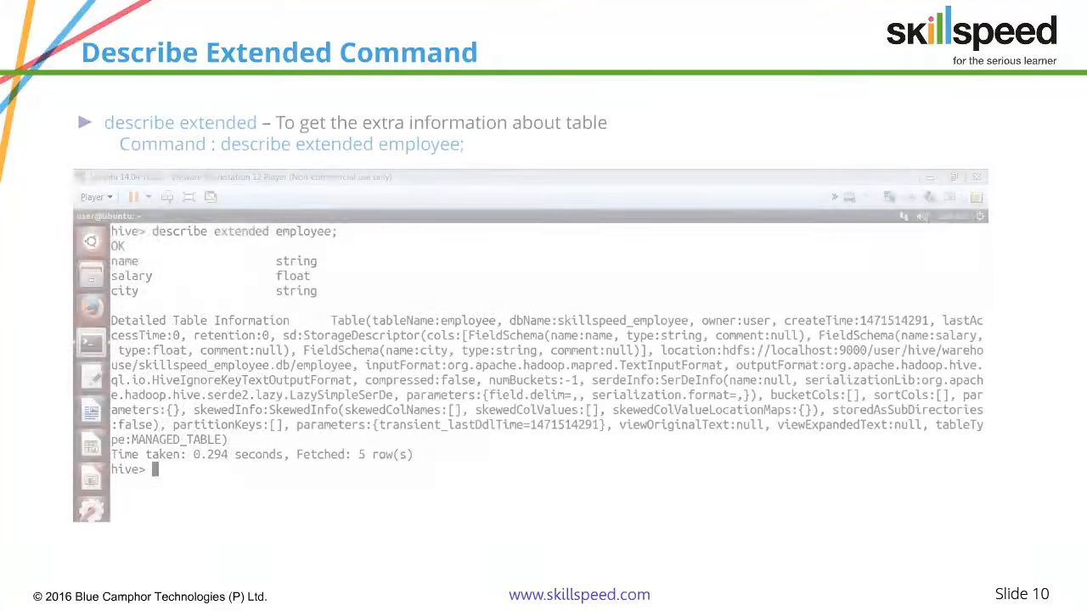